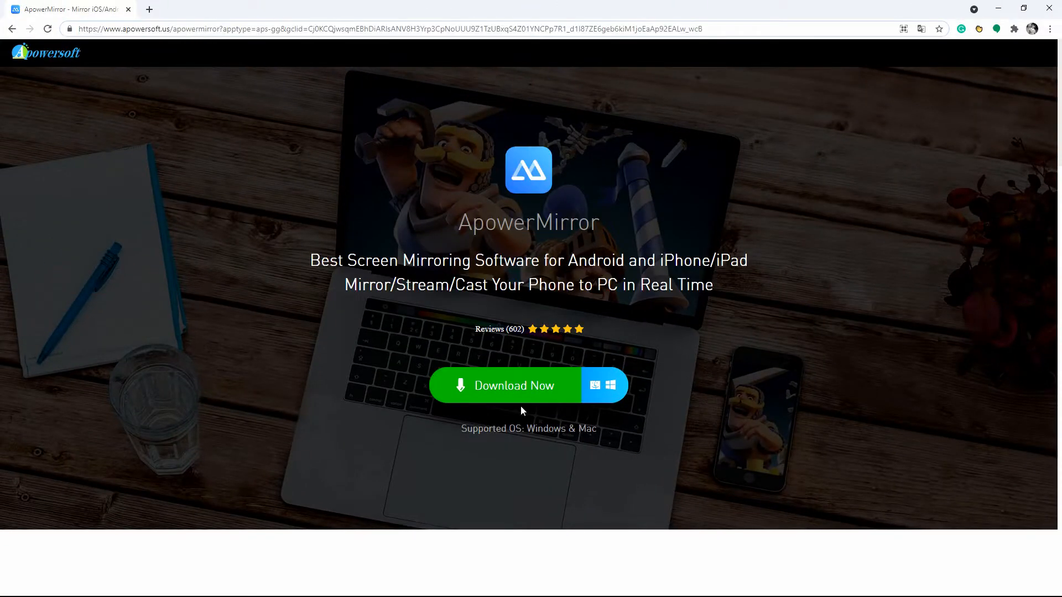
- Download the ApowerMirror installer from the website's Download Now button
{"action": "left_click", "coordinate": [513, 386]}
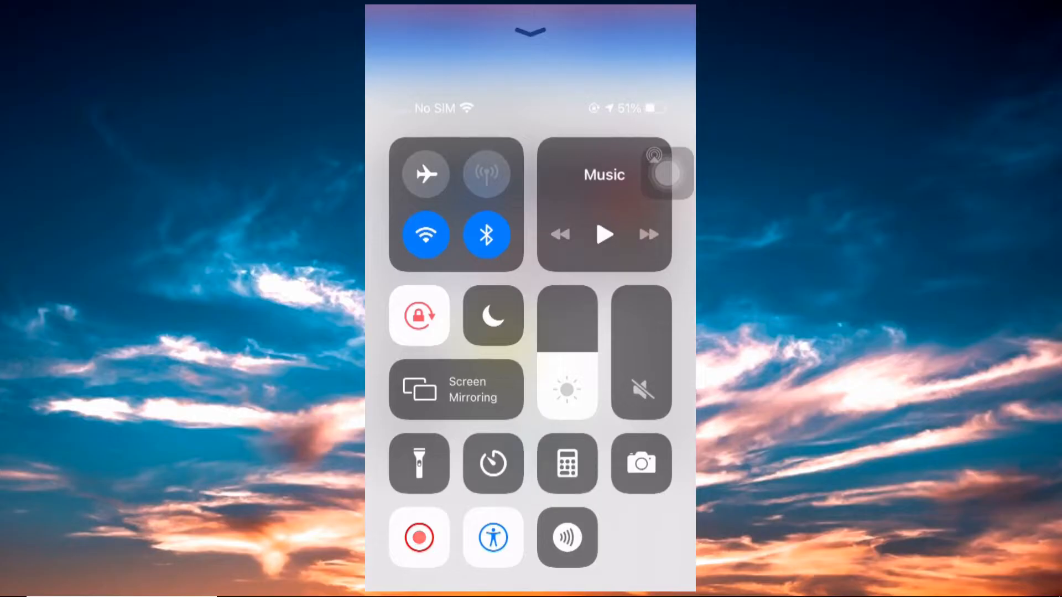
- Open Screen Mirroring in Control Center and choose a receiver
{"action": "left_click", "coordinate": [455, 388]}
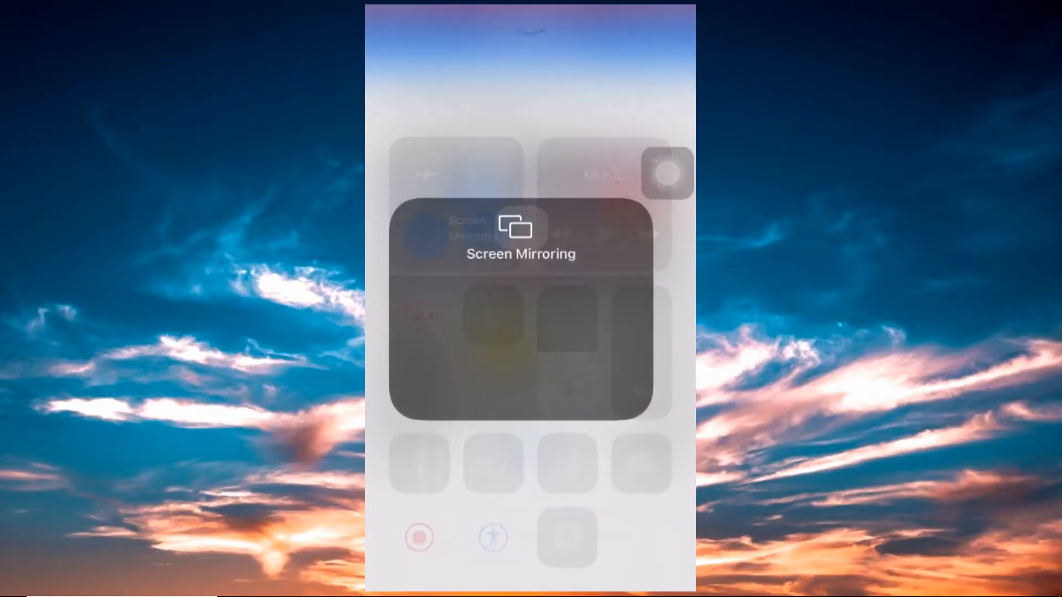
{"action": "left_click", "coordinate": [520, 237]}
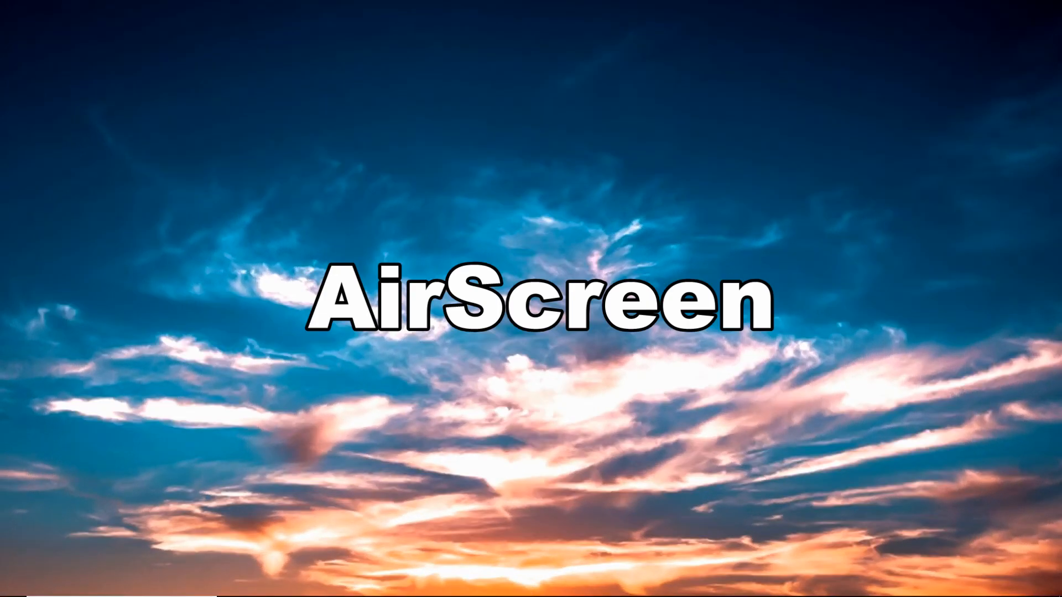
- Reopen the iPhone's Control Center for the AirScreen method
{"action": "type", "text": "i"}
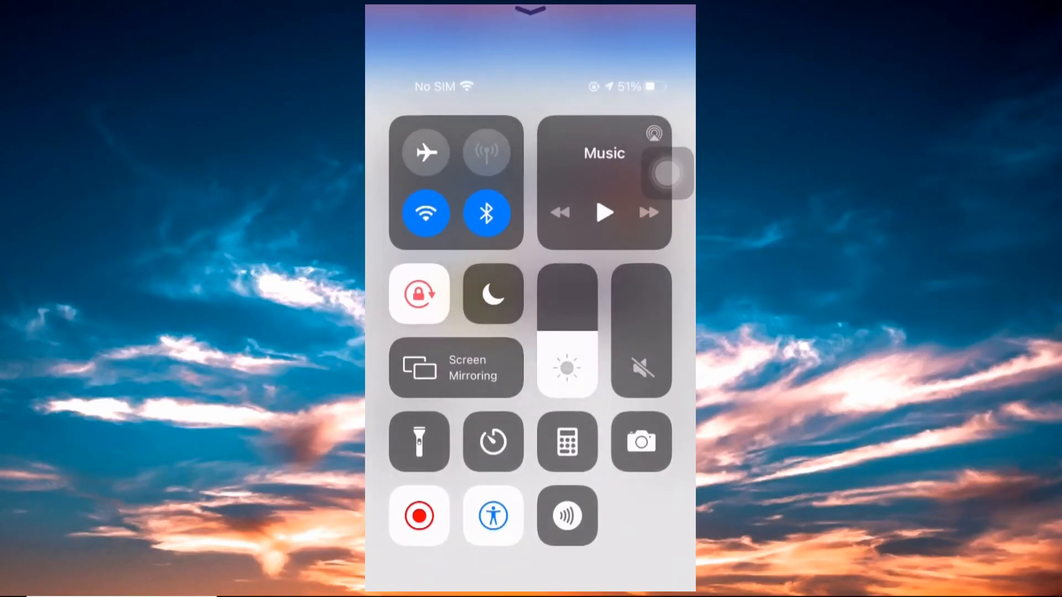
- Mirror the iPhone to the Skyworth TV via Screen Mirroring
{"action": "left_click", "coordinate": [455, 366]}
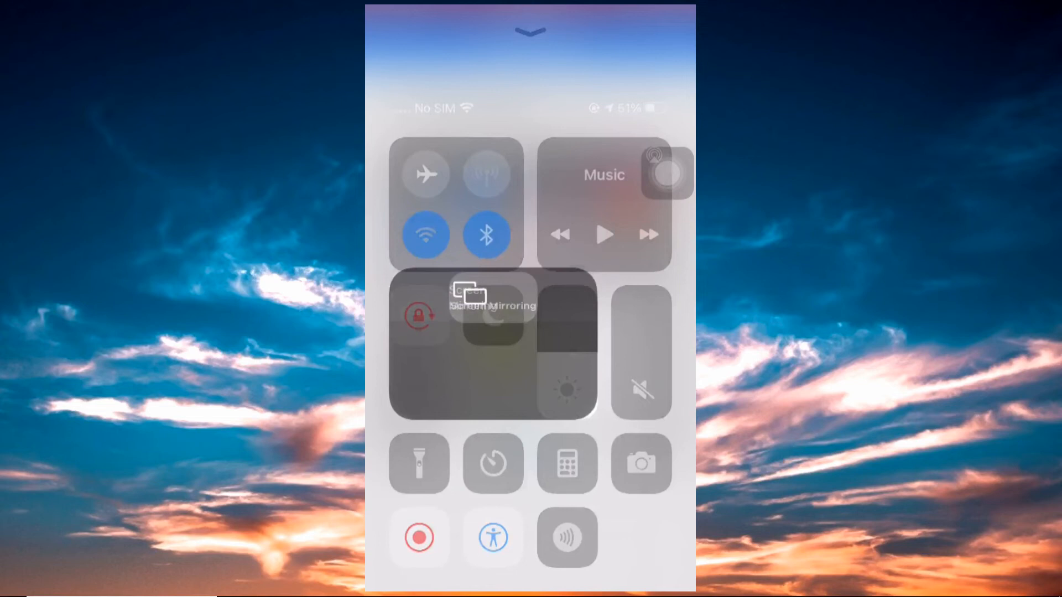
{"action": "left_click", "coordinate": [494, 305]}
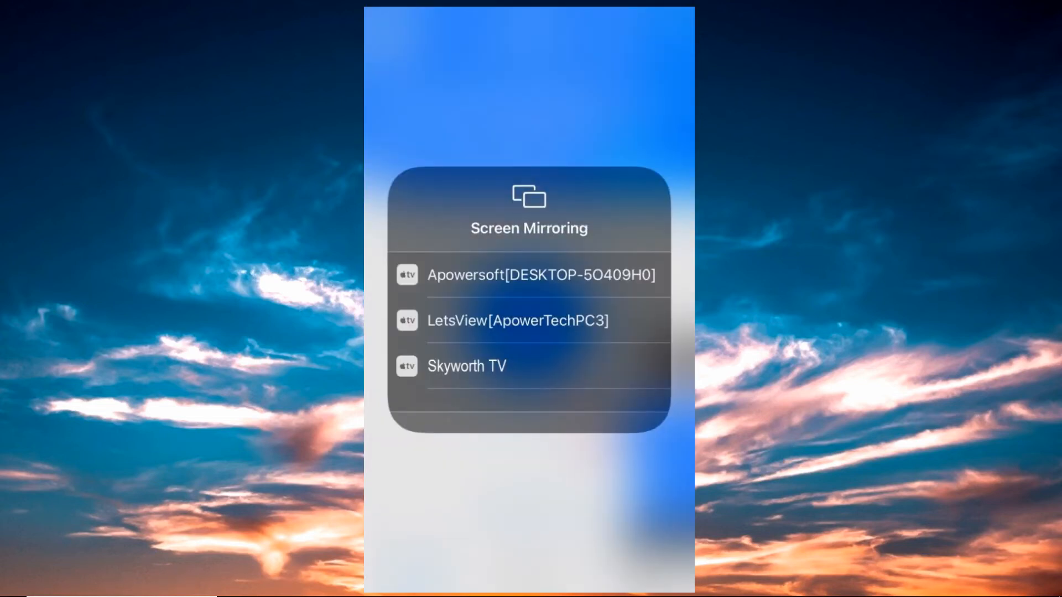
{"action": "left_click", "coordinate": [467, 365]}
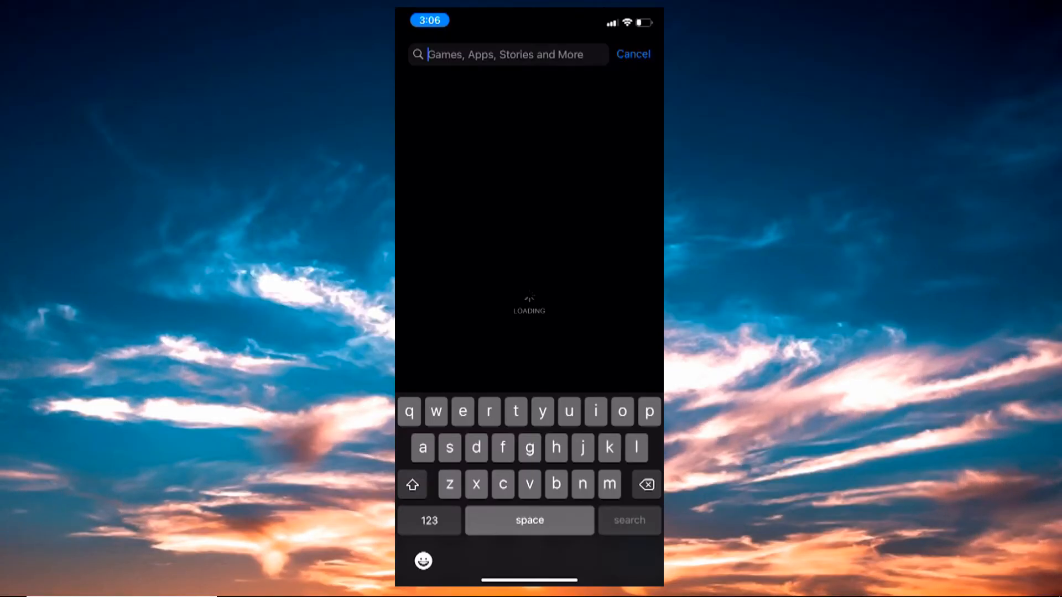
- Search 'imediashare' in the App Store, open iMediaShare, and show a Camera Roll photo
{"action": "type", "text": "imediashare"}
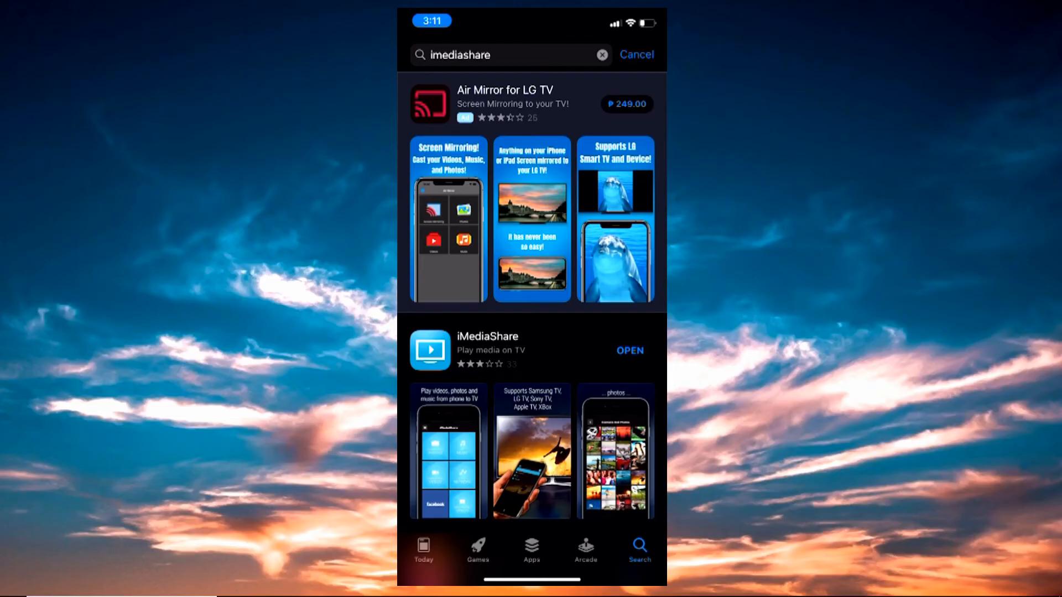
{"action": "left_click", "coordinate": [628, 350]}
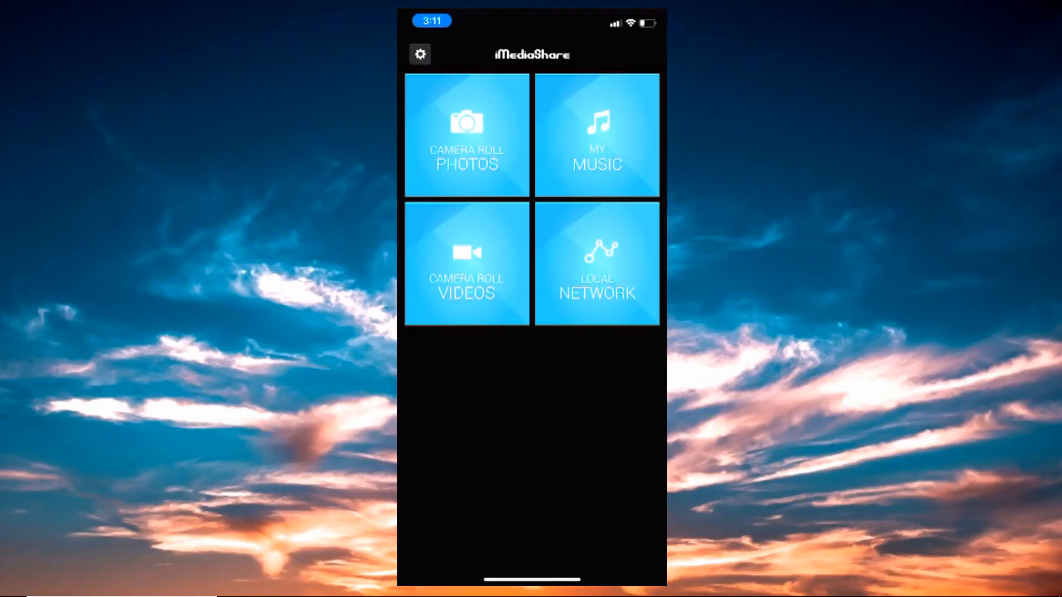
{"action": "left_click", "coordinate": [465, 134]}
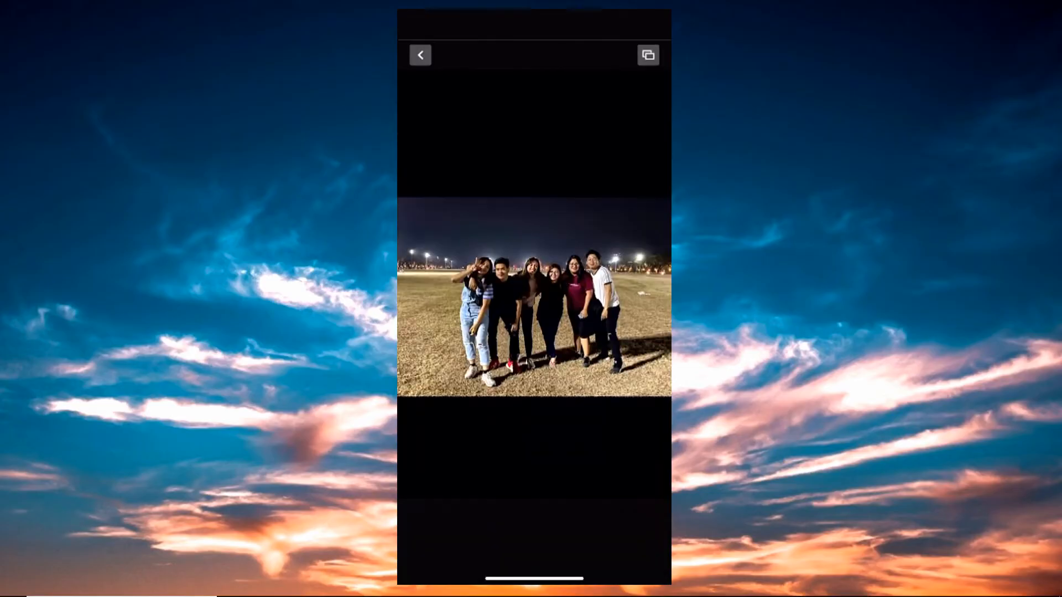